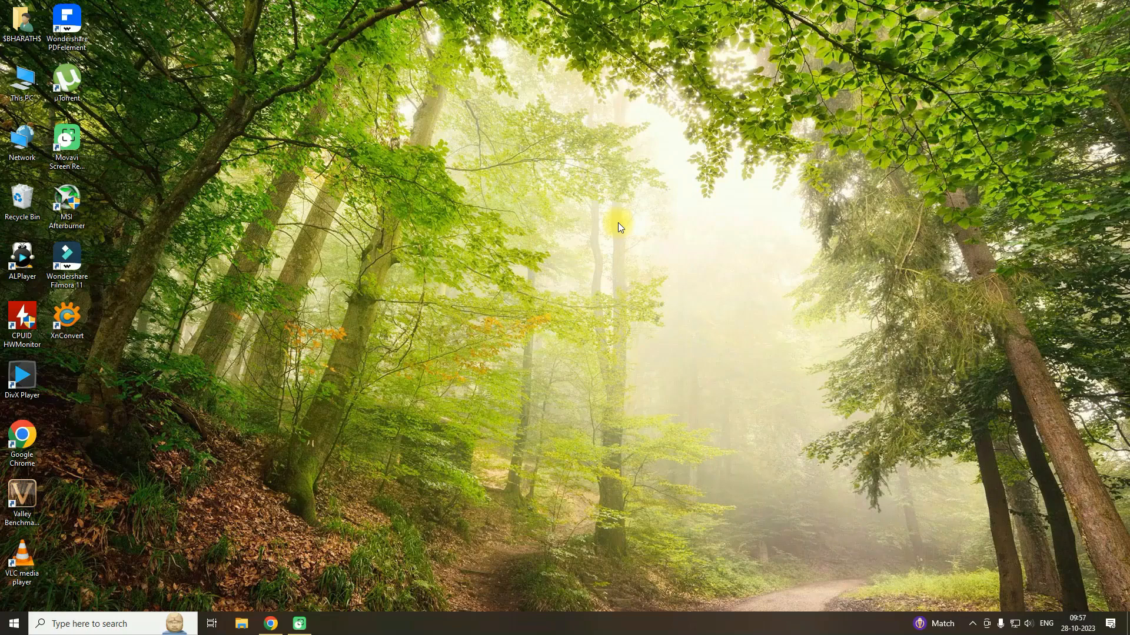
mouse_move(558, 336)
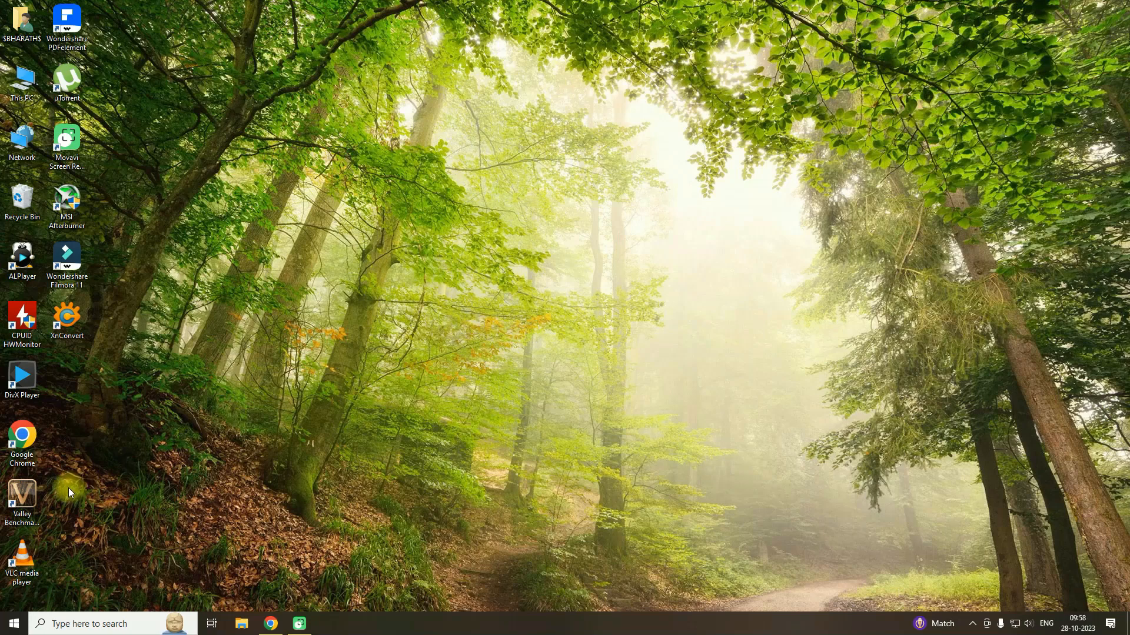
mouse_move(261, 316)
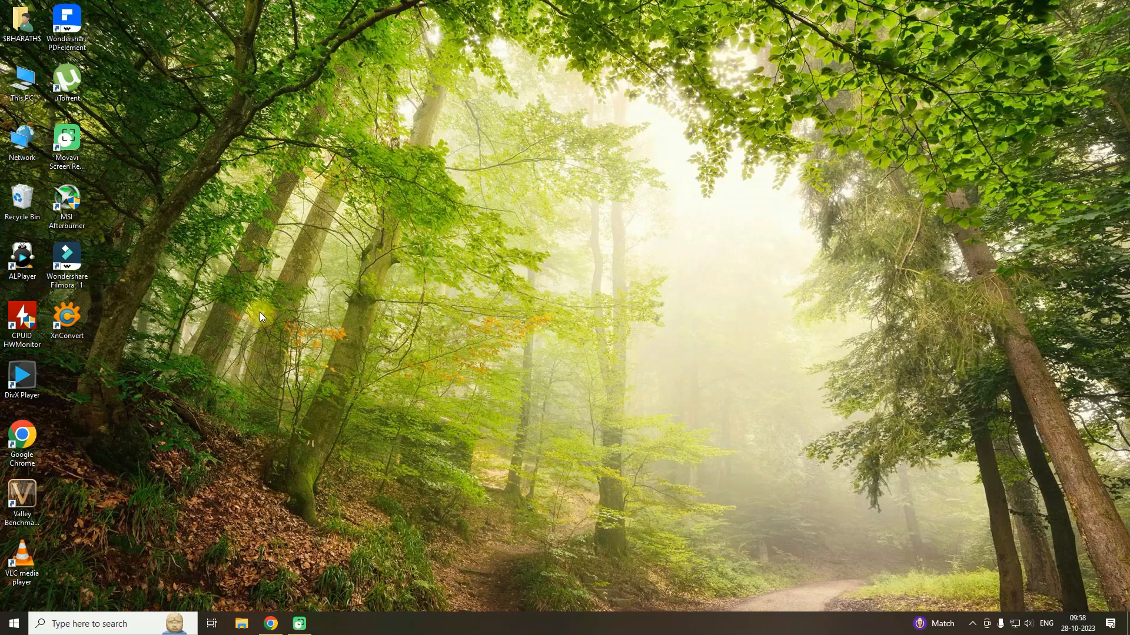
mouse_move(357, 308)
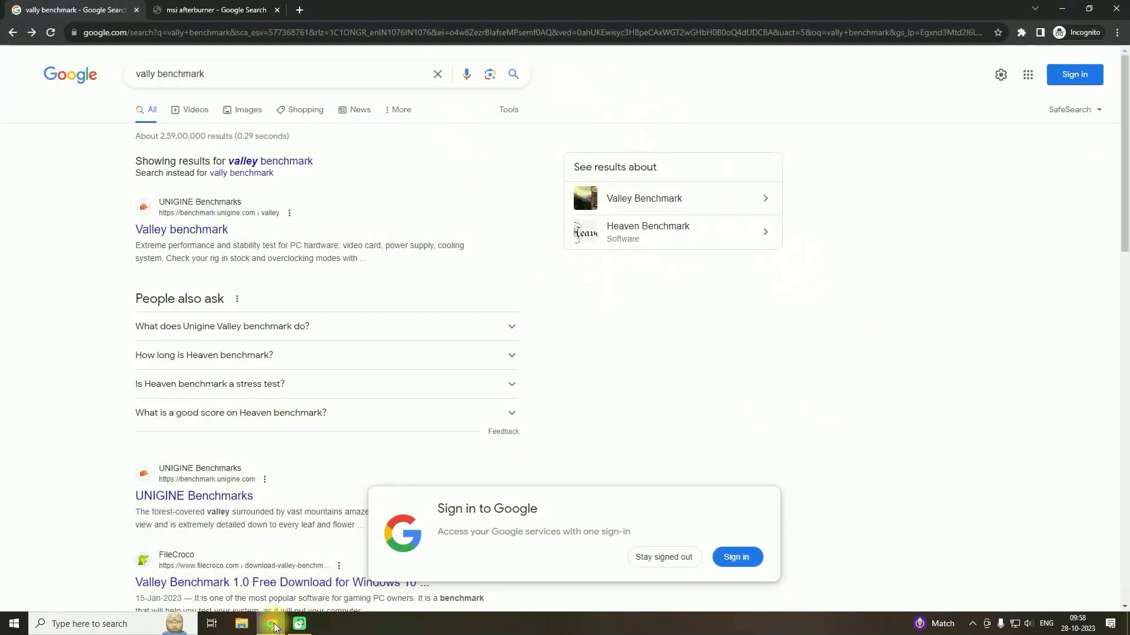
mouse_move(71, 33)
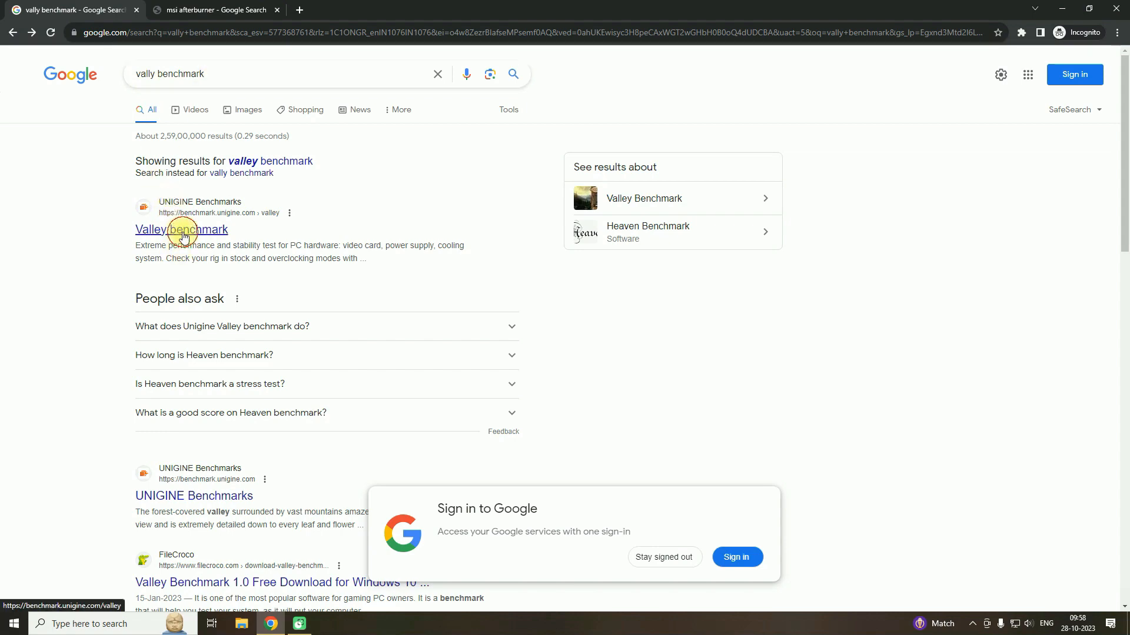
Step: Open the Unigine Valley benchmark page from the results and return to the Afterburner tab
left_click(181, 230)
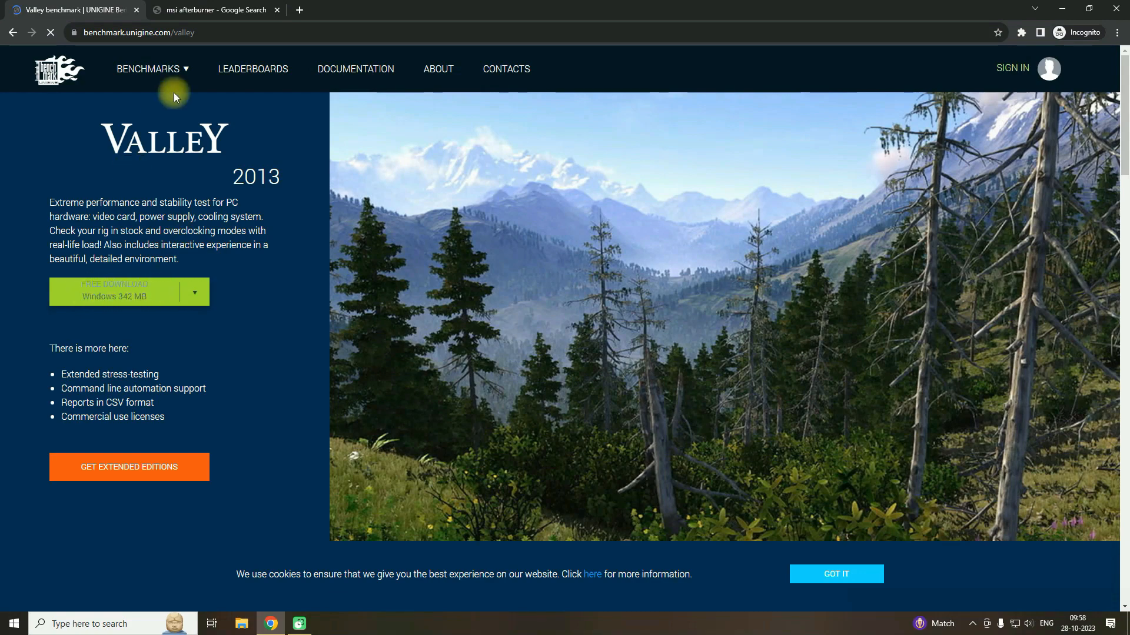
left_click(212, 10)
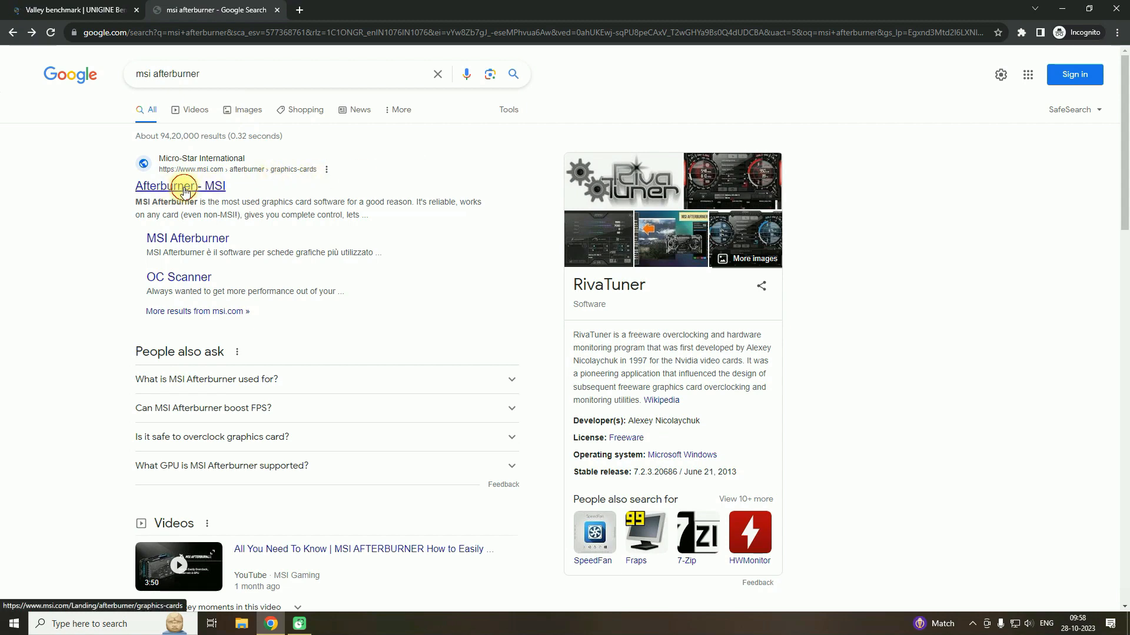
Step: Reach MSI's official Afterburner download, start it, then cancel saving the installer
left_click(183, 186)
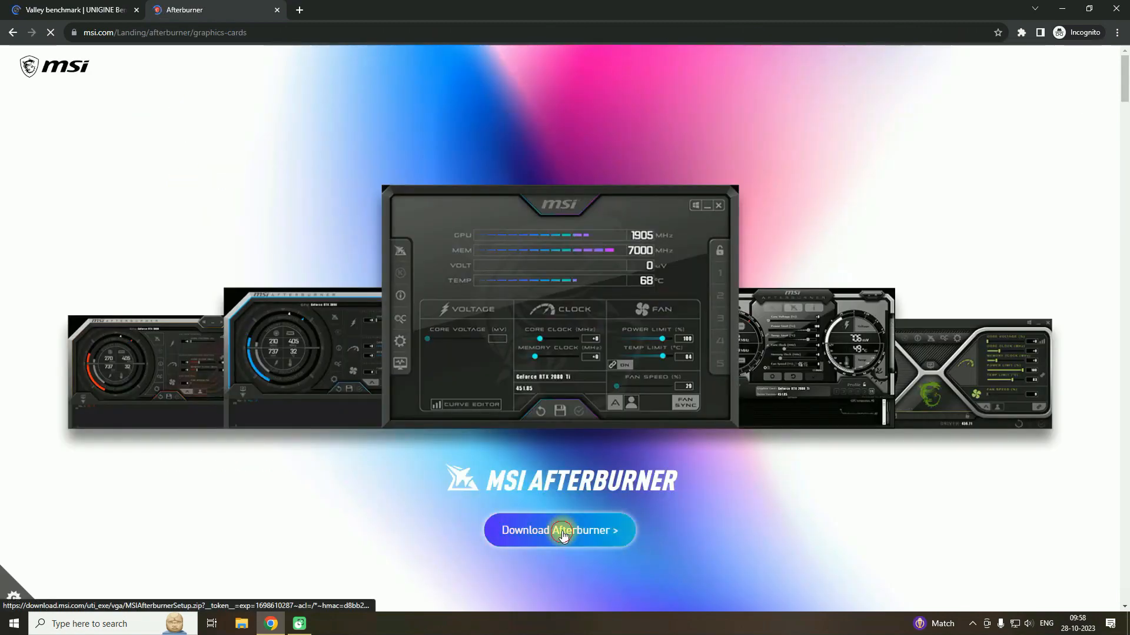
left_click(561, 531)
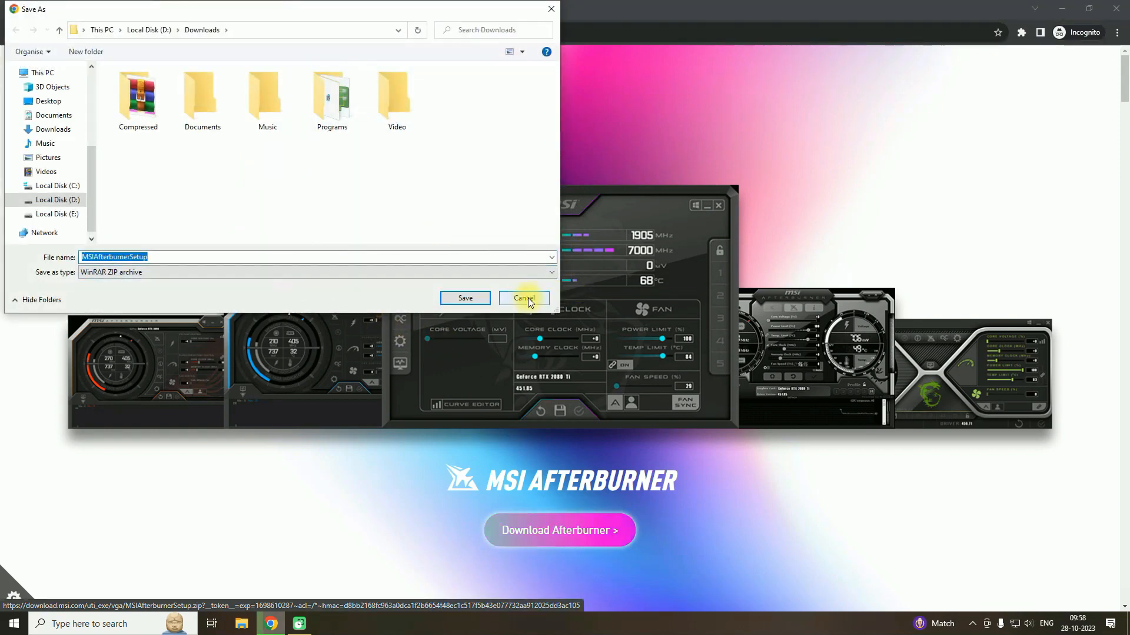
left_click(524, 298)
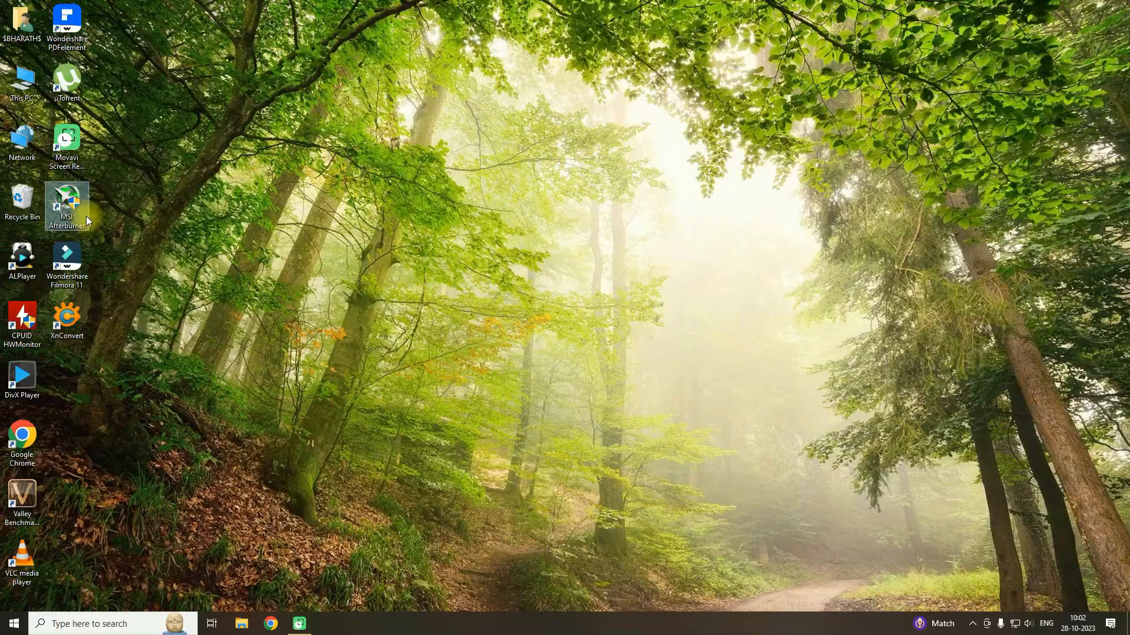
Step: Launch Afterburner and enable voltage unlock, voltage monitoring and constant voltage, accepting the restart
double_click(66, 198)
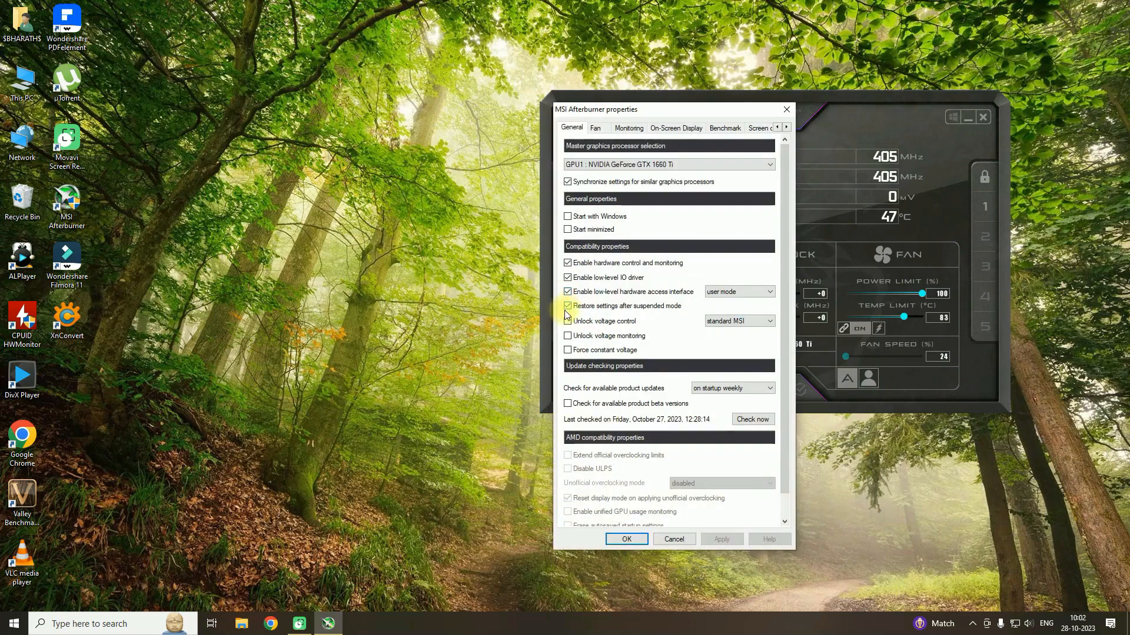
left_click(567, 322)
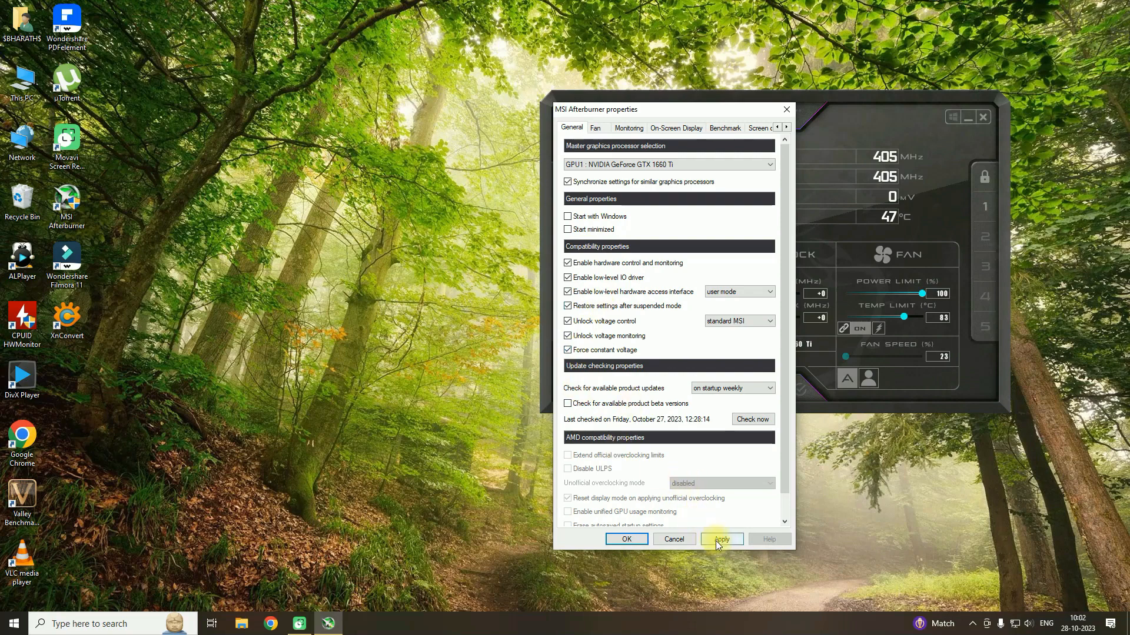
left_click(722, 539)
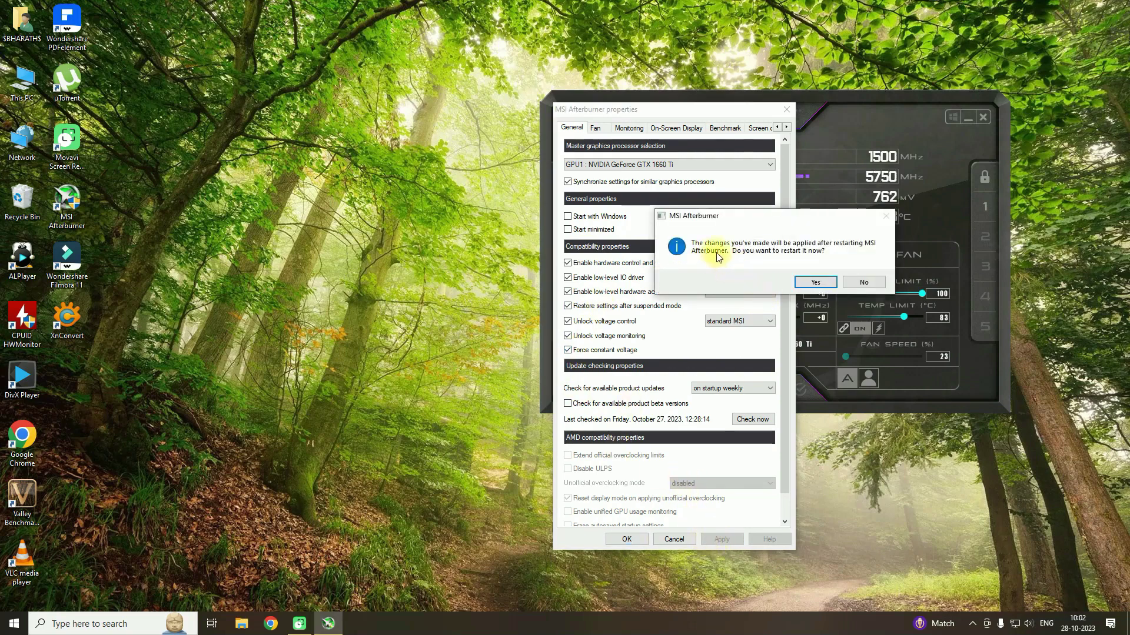
left_click(815, 282)
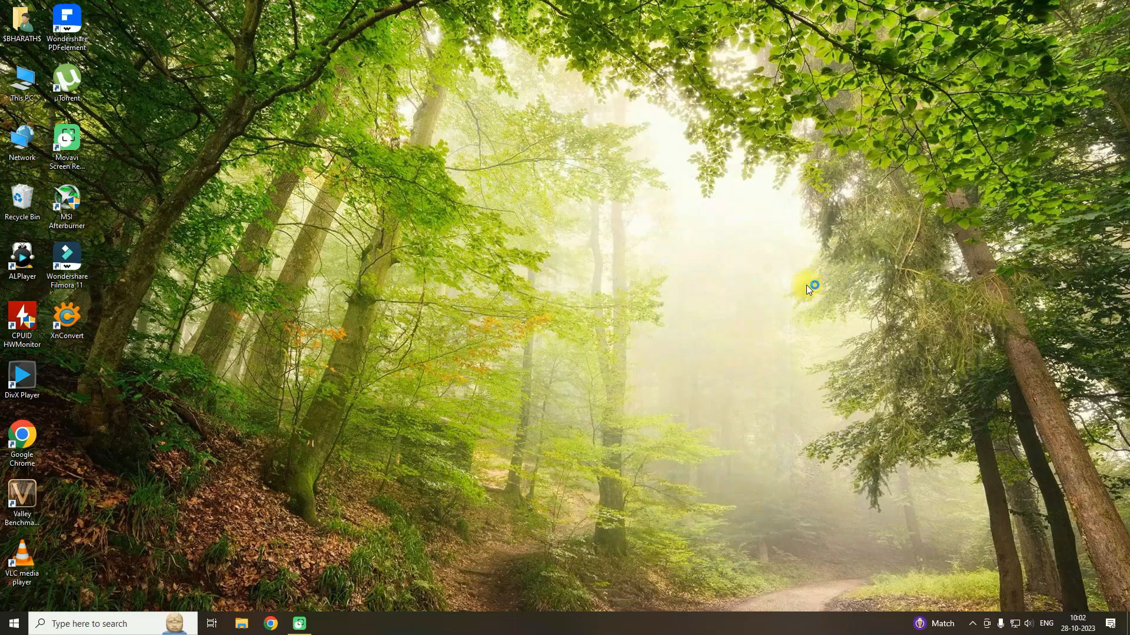
Step: Launch the Valley benchmark from the desktop and start the scene at High quality, DirectX 11
double_click(66, 197)
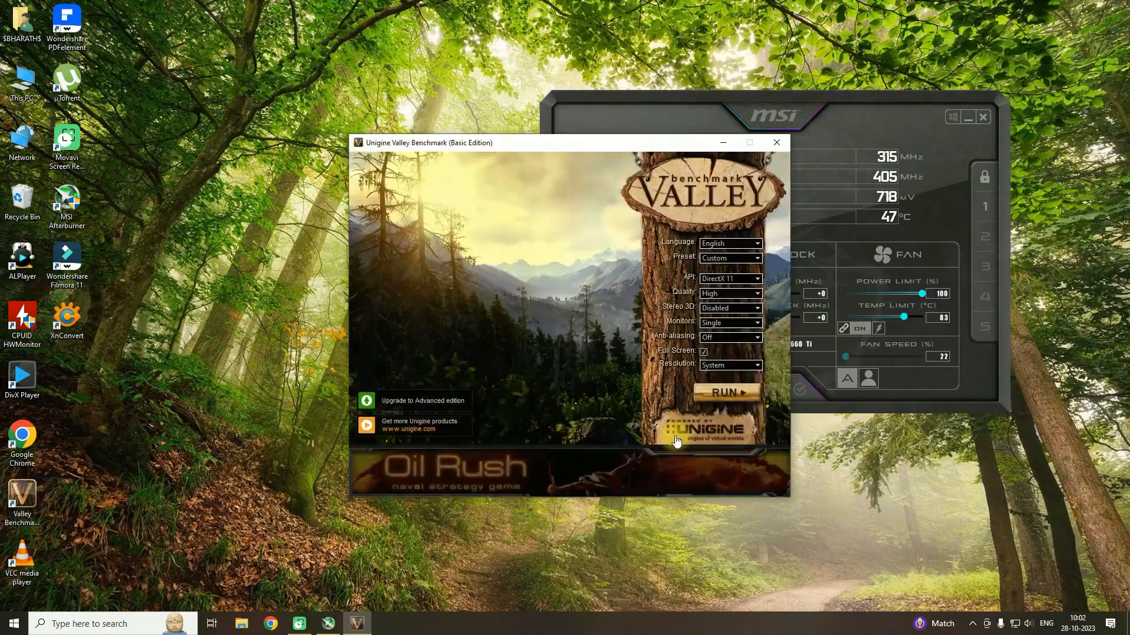
left_click(725, 393)
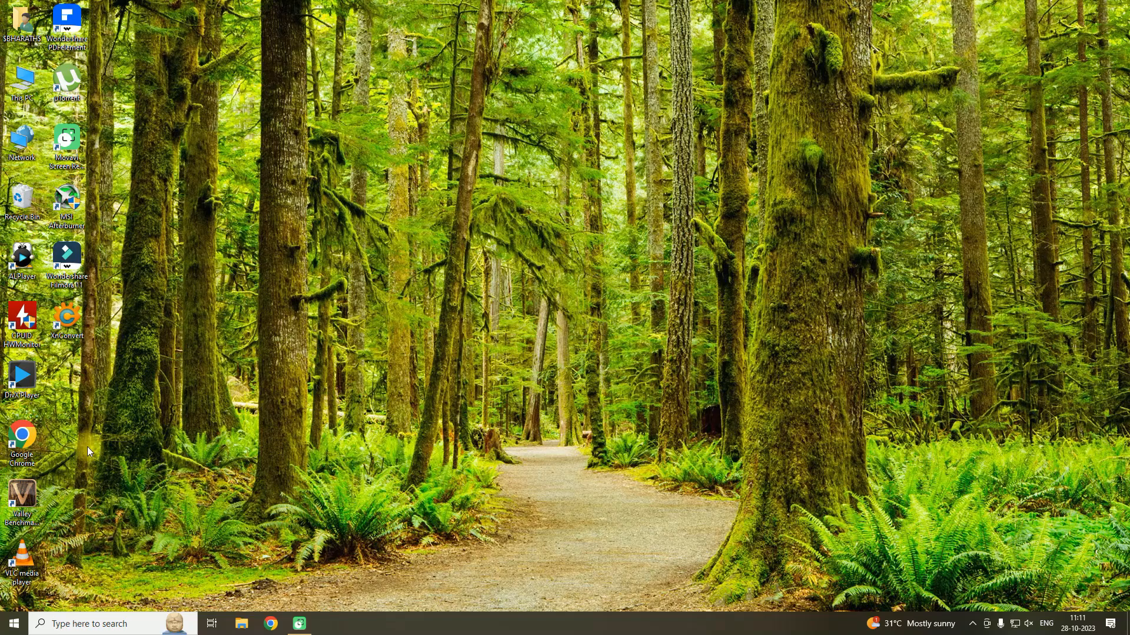
double_click(21, 493)
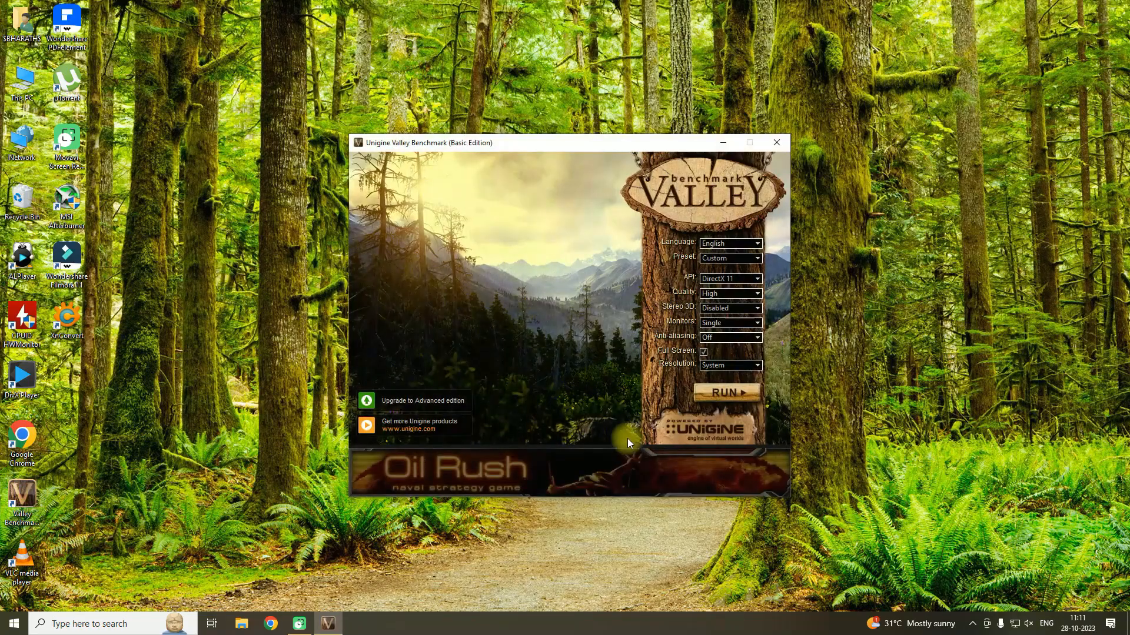
left_click(727, 393)
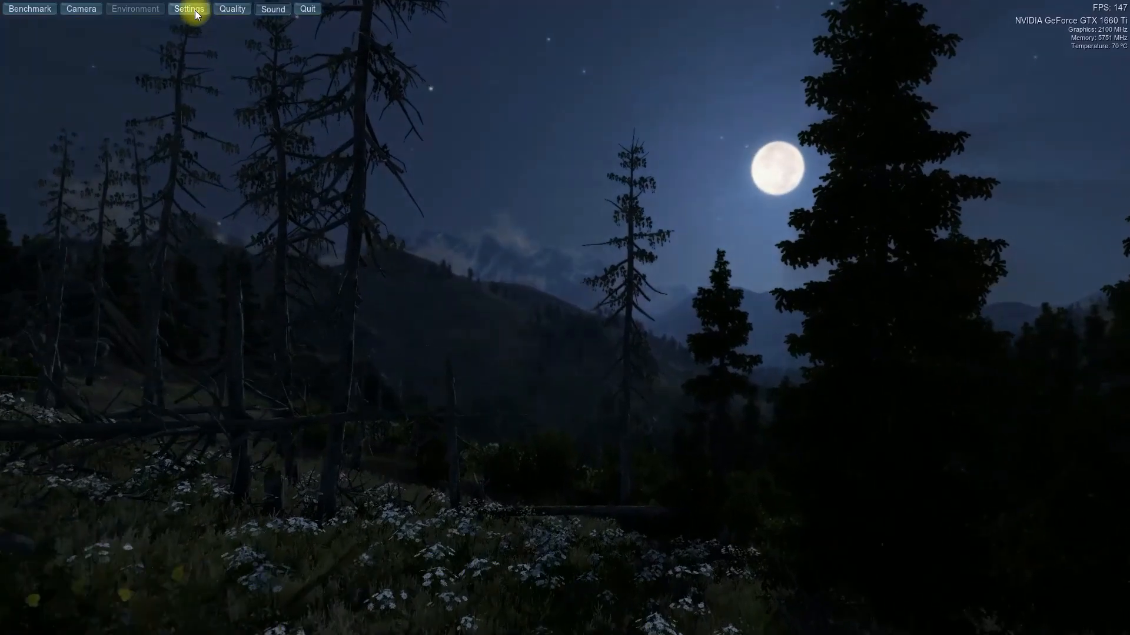
Step: Run the Valley scene in a window and dismiss its in-benchmark Settings dialog
left_click(189, 9)
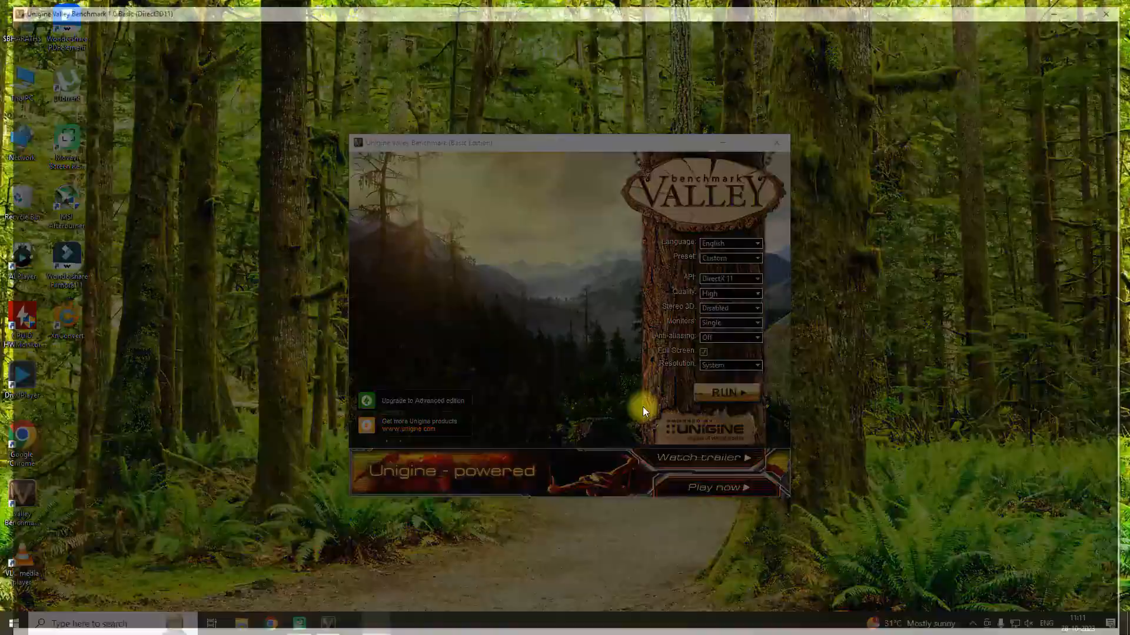
left_click(725, 393)
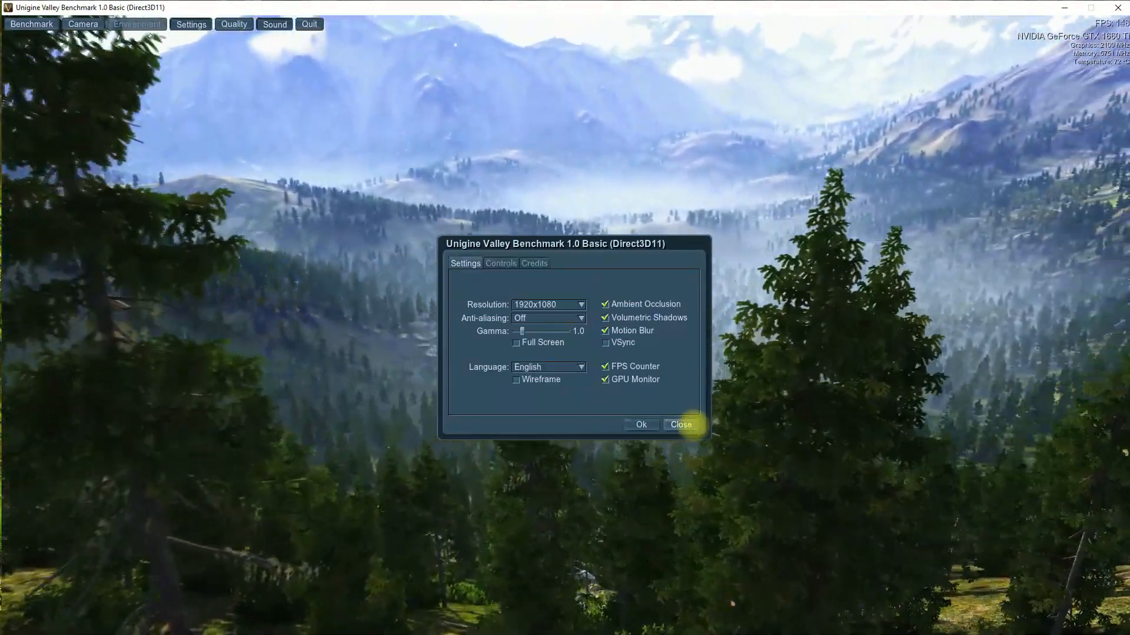
left_click(680, 425)
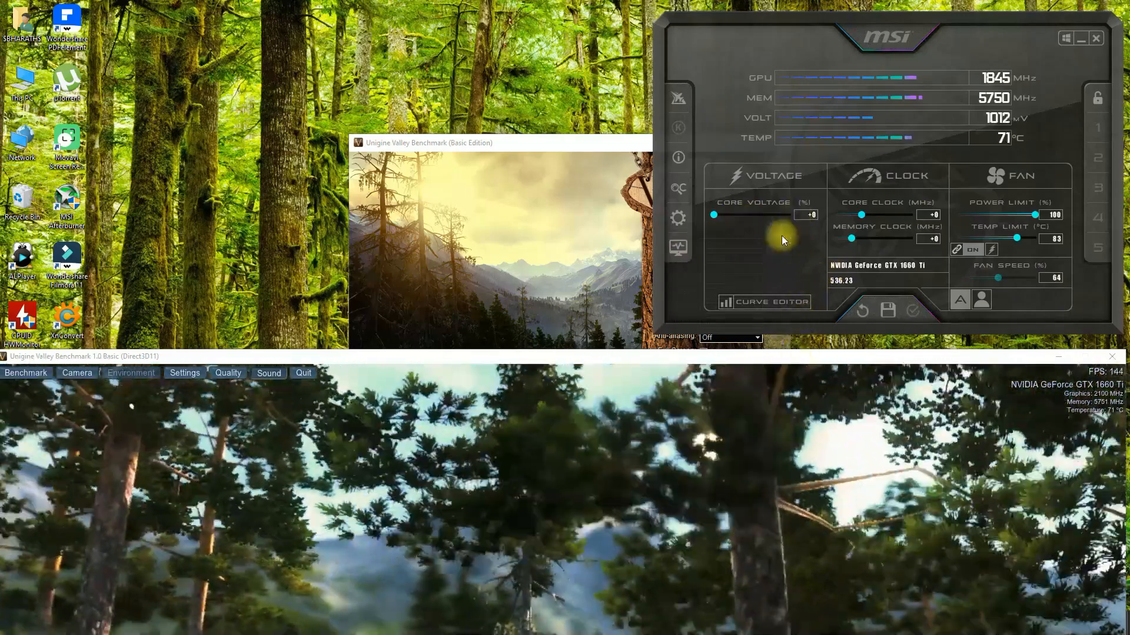
Step: Bring up Afterburner's voltage/frequency curve editor beside the running benchmark
left_click(769, 301)
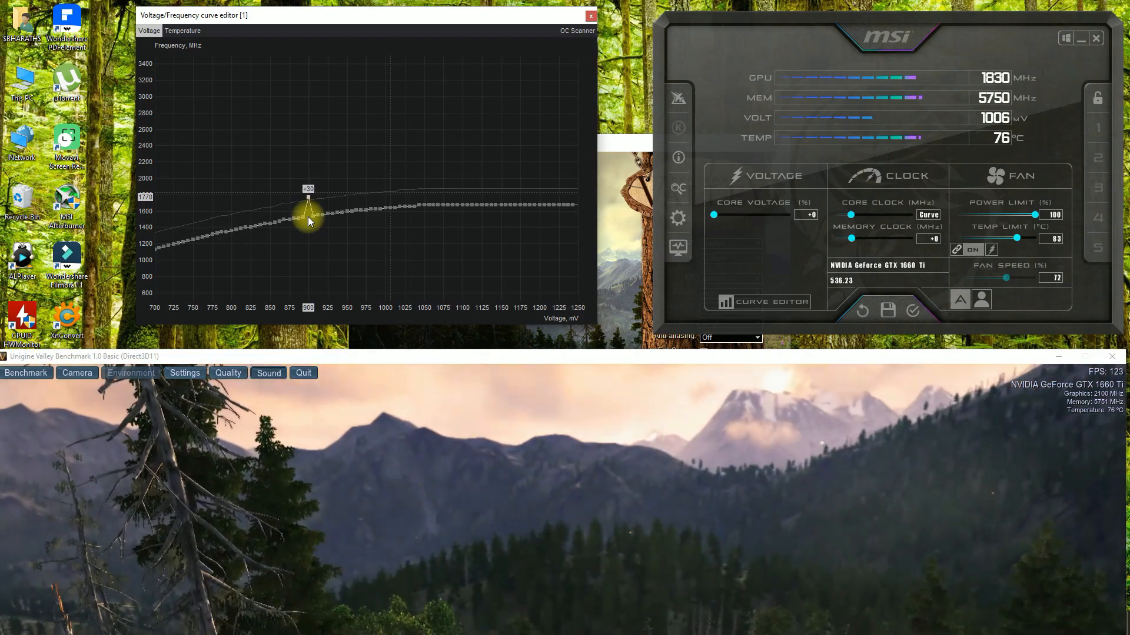
Step: Raise the 900 mV point to about 1875 MHz, flatten the curve above it and apply
left_click_drag(309, 214, 308, 196)
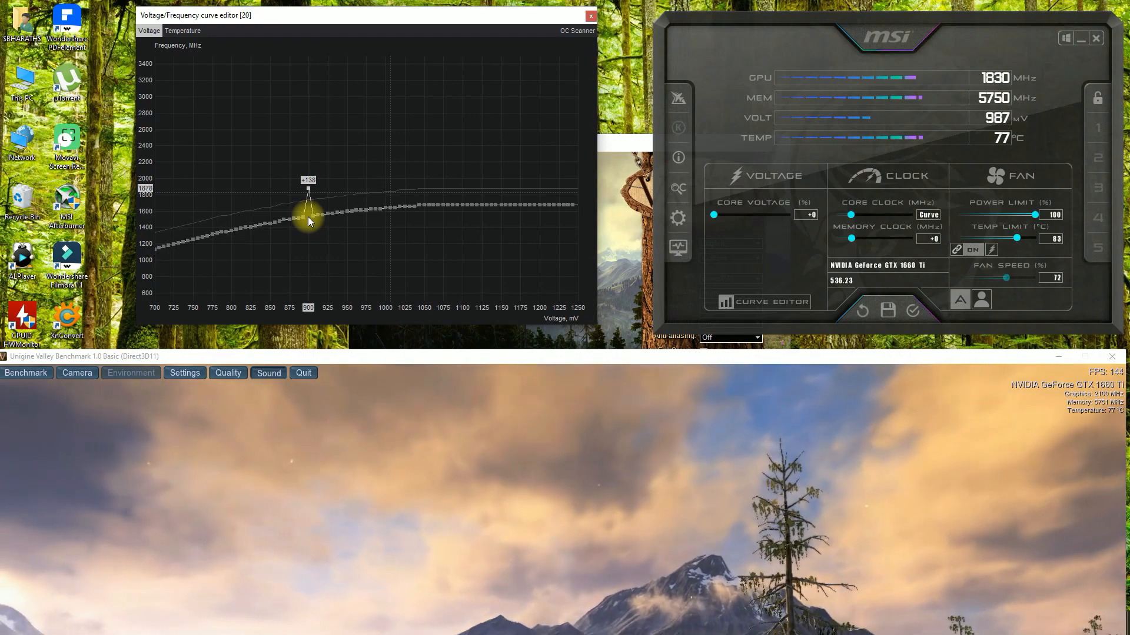
left_click_drag(309, 210, 308, 211)
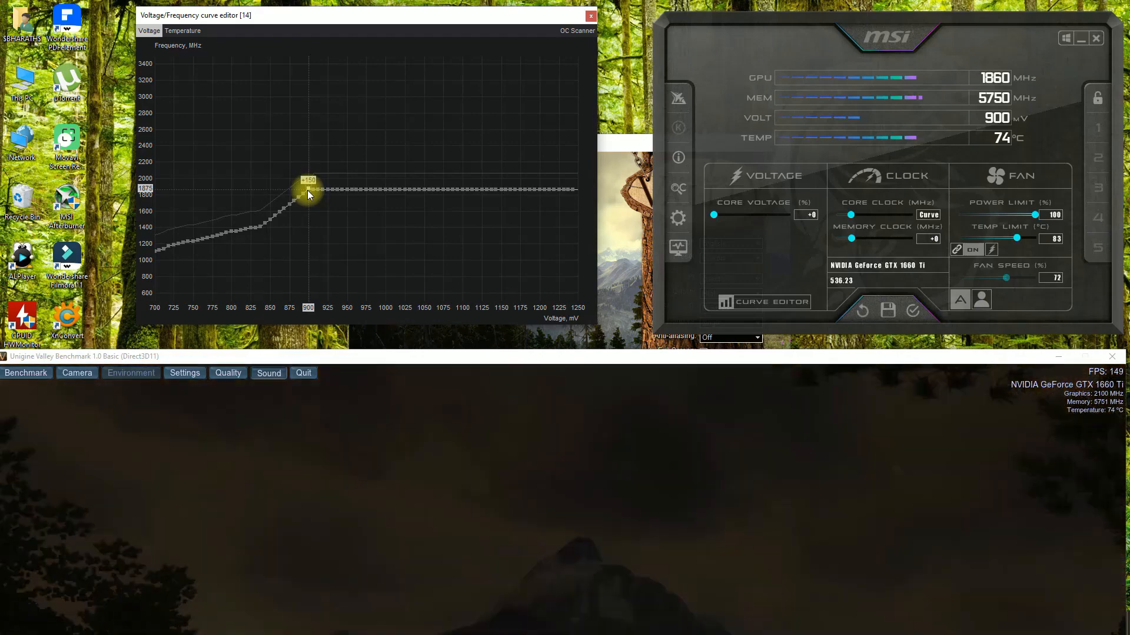
left_click(912, 311)
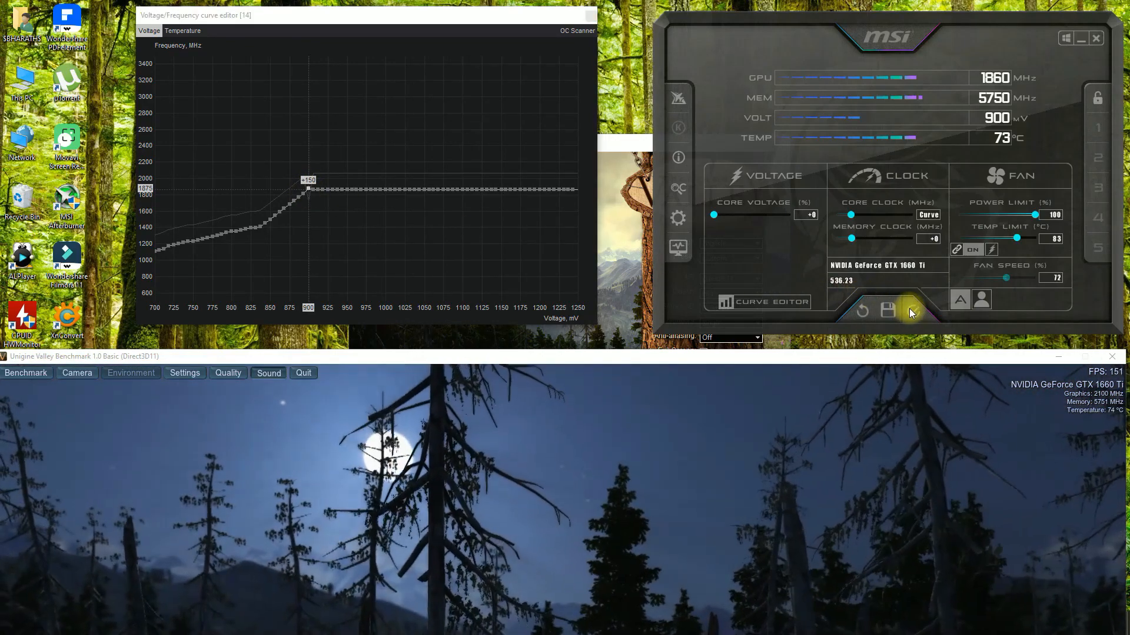
left_click(912, 311)
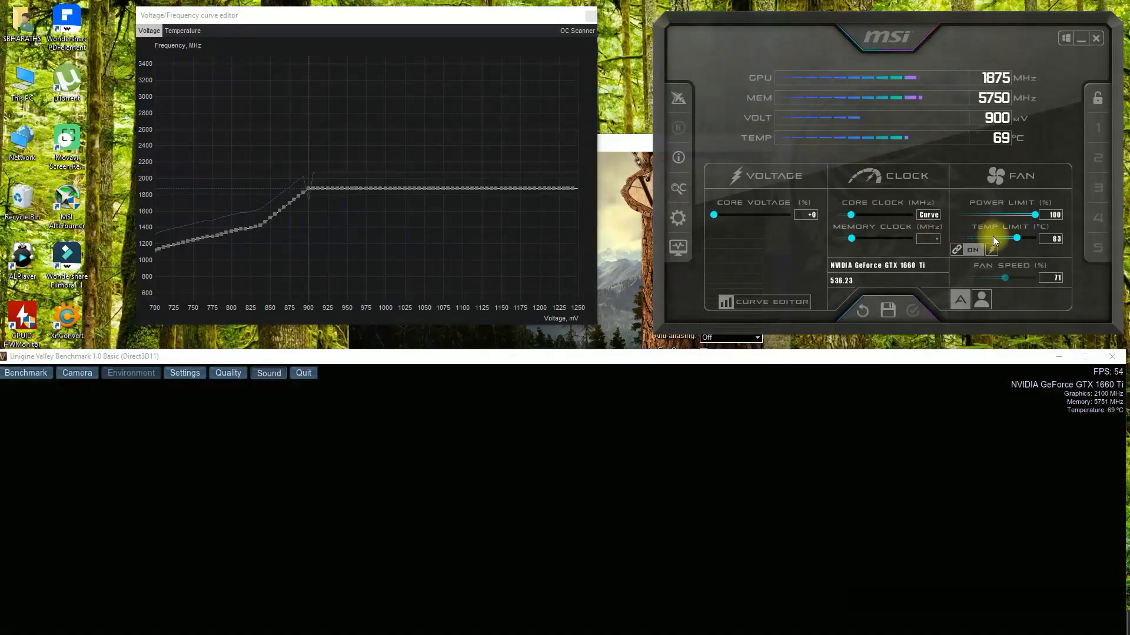
Step: Apply a +1000 MHz memory clock offset, bringing memory to 6750 MHz during the benchmark
left_click(26, 373)
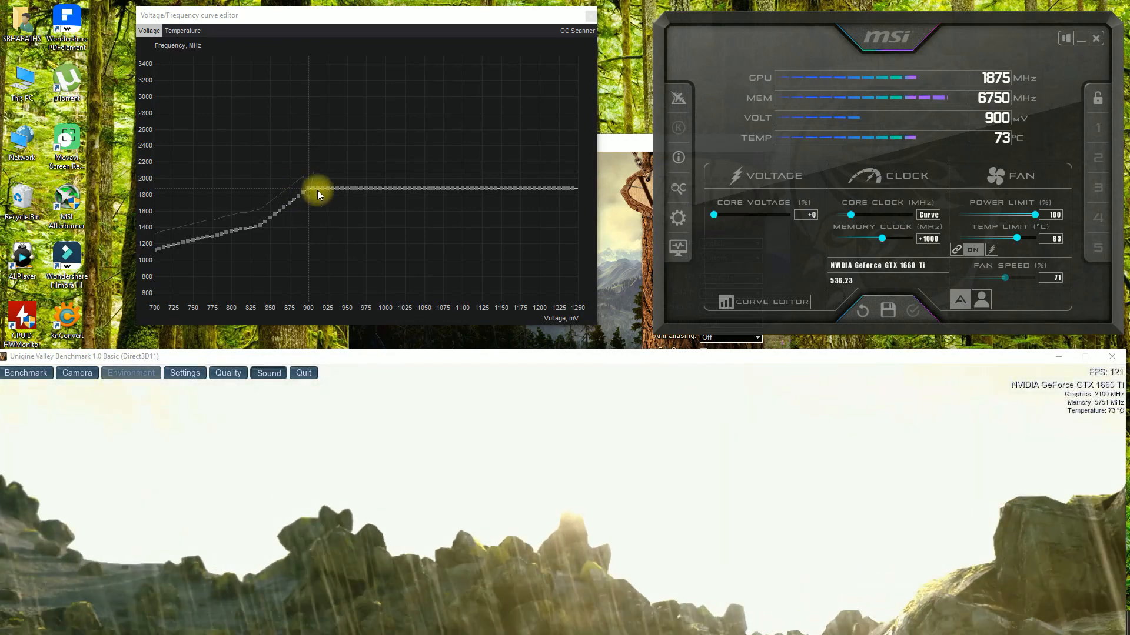
left_click_drag(317, 191, 310, 152)
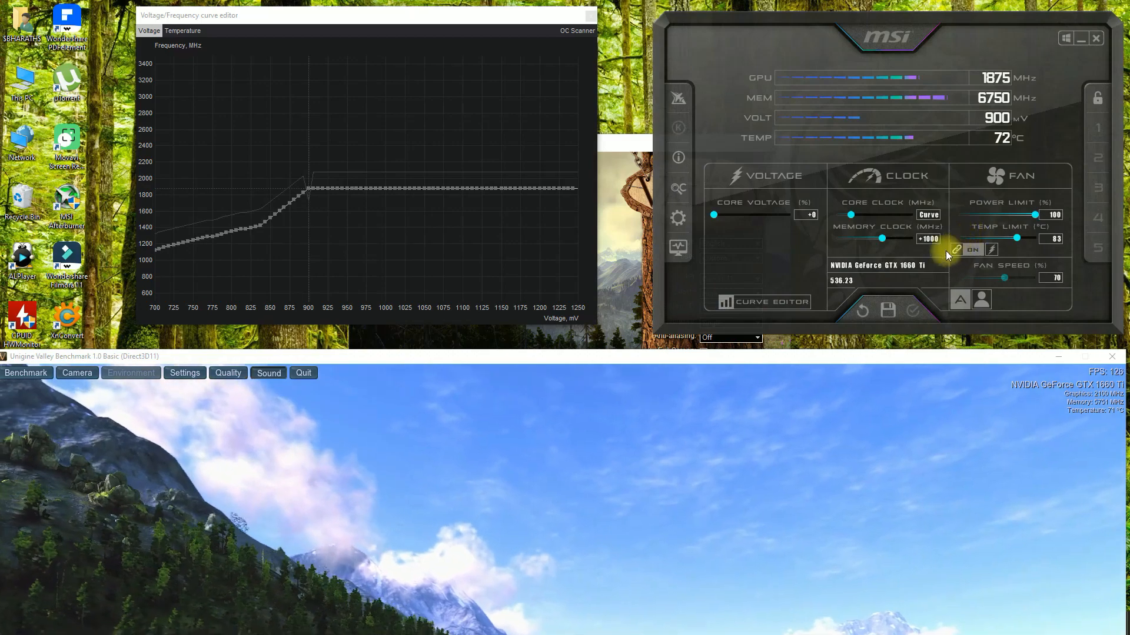
mouse_move(887, 310)
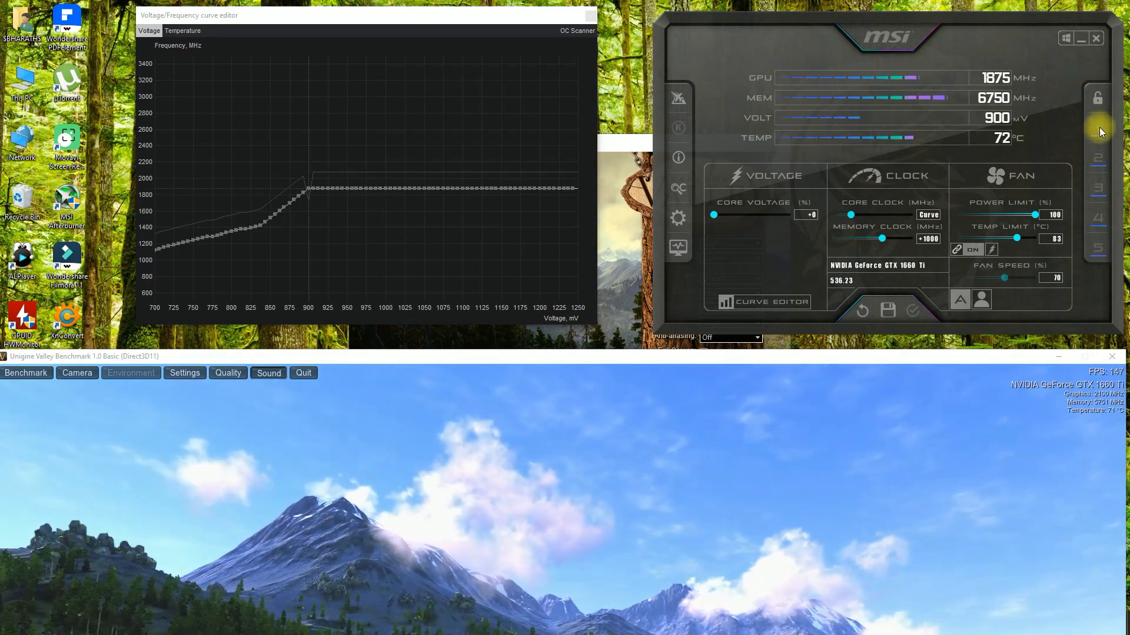
mouse_move(1097, 132)
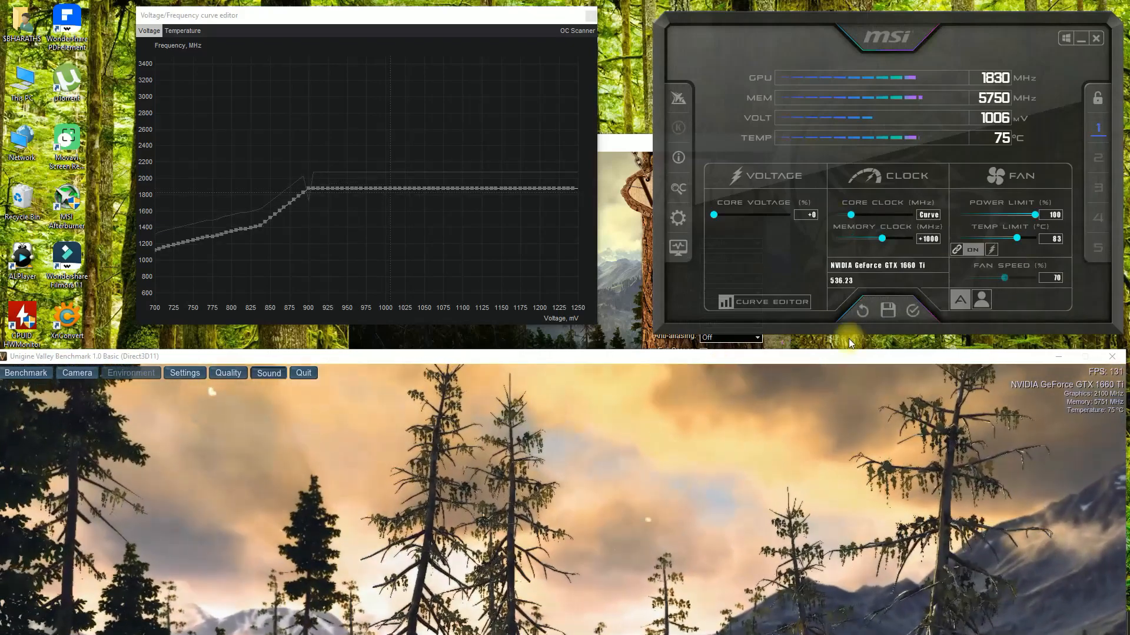
mouse_move(887, 311)
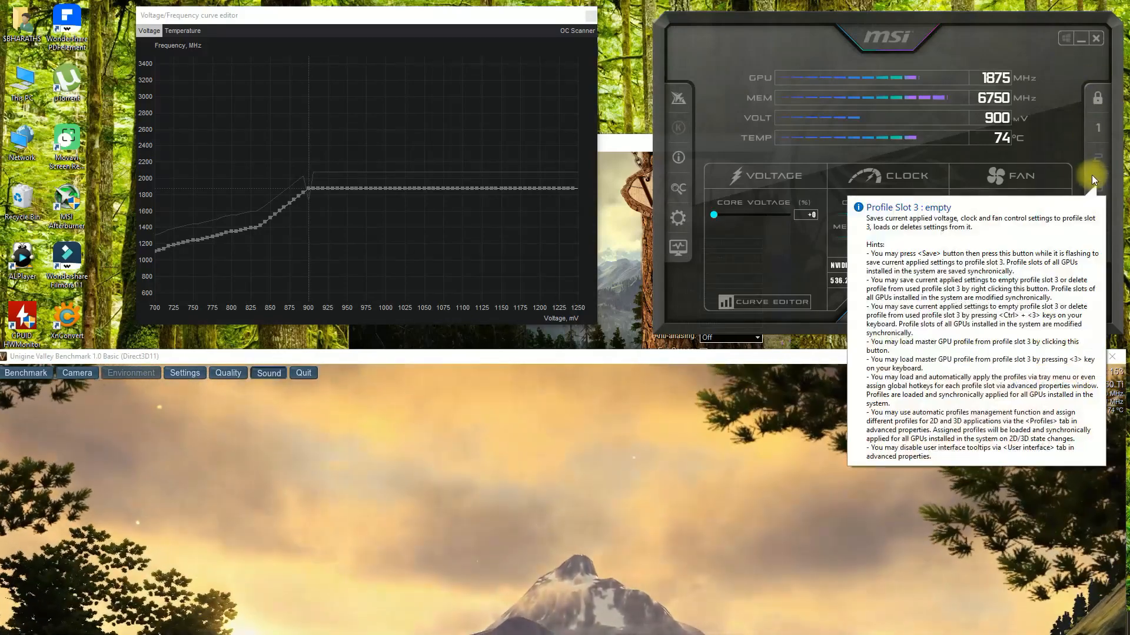
mouse_move(1100, 136)
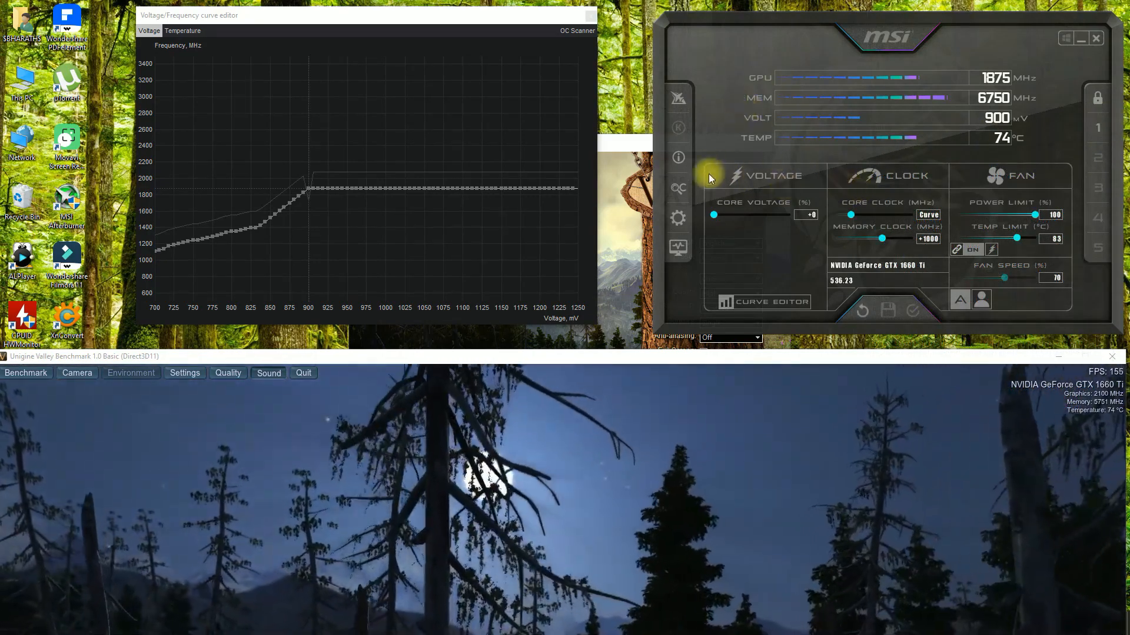
Step: Enable 'Start with Windows' in Afterburner's General properties and apply it
left_click(678, 217)
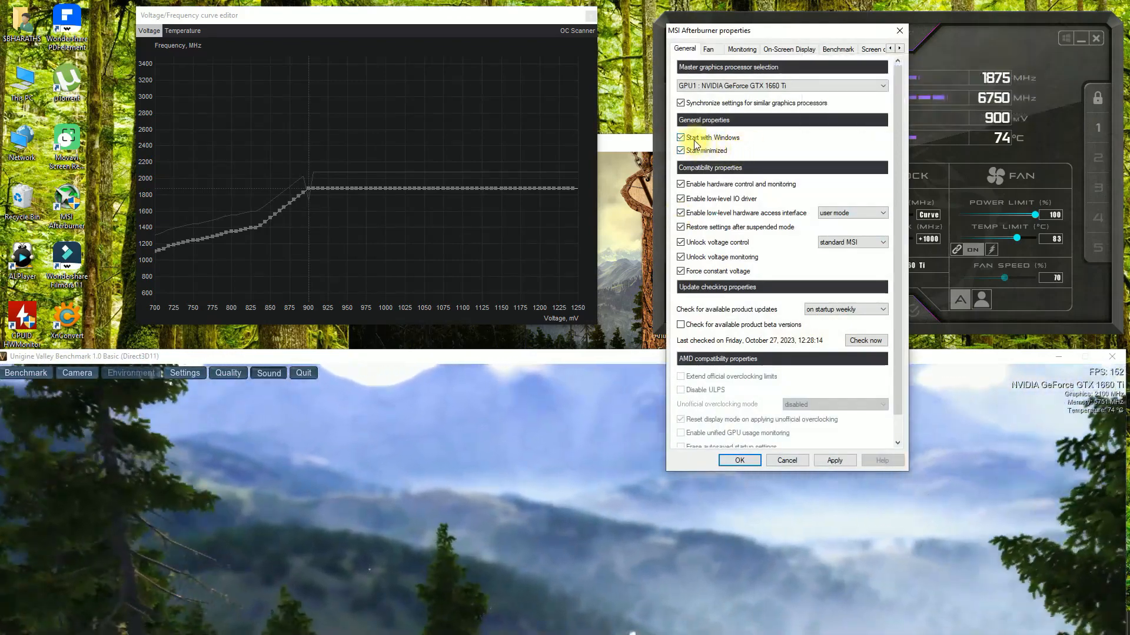
left_click(680, 137)
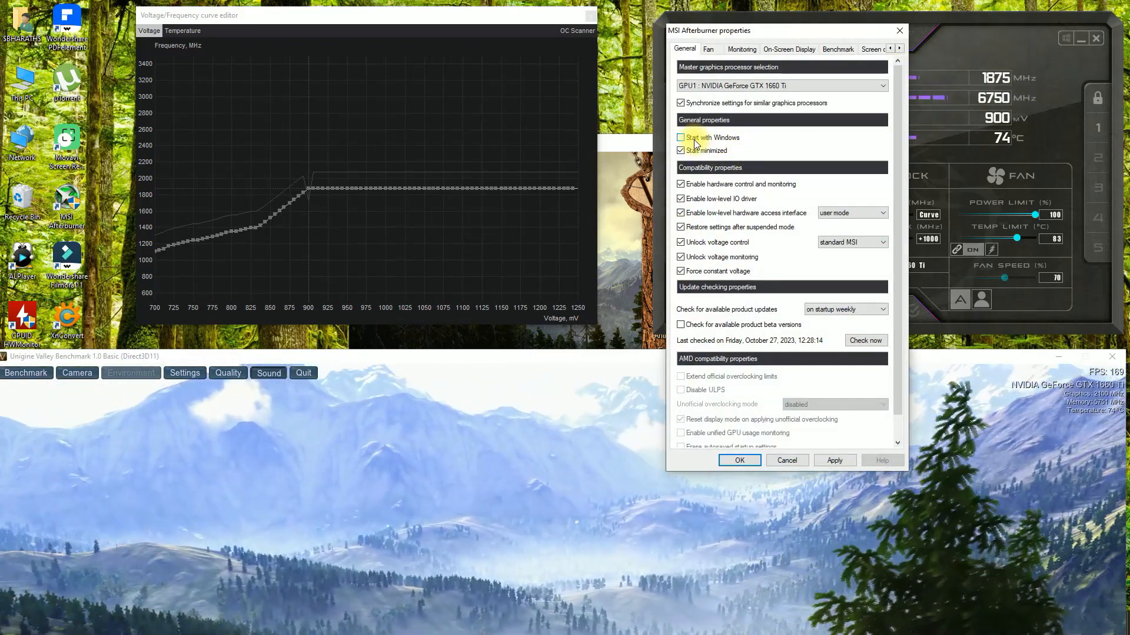
left_click(680, 136)
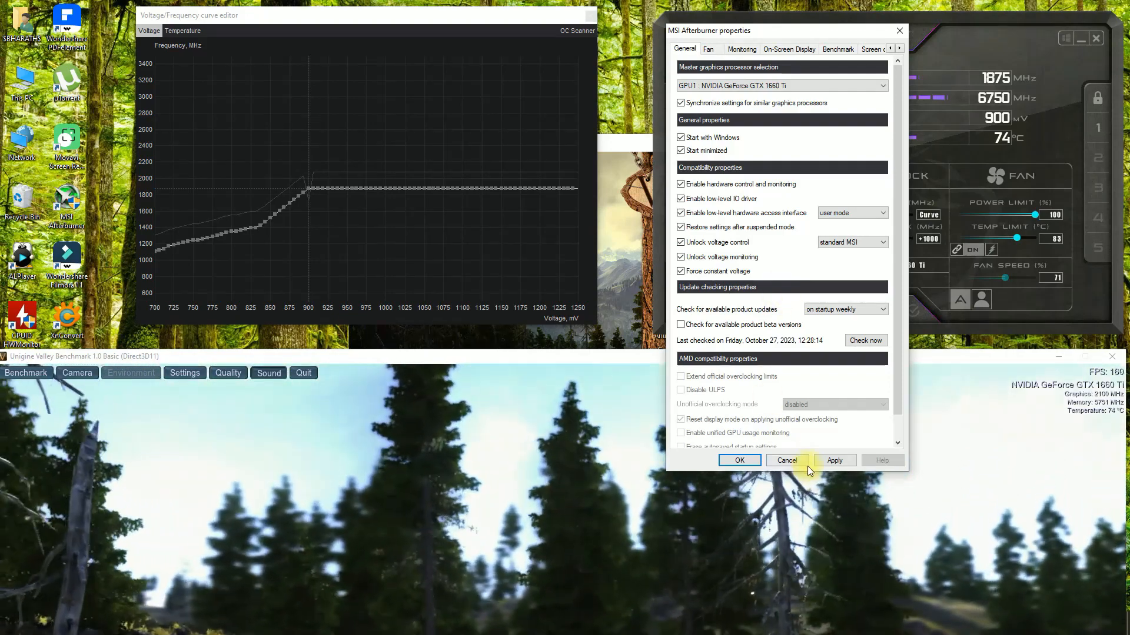
left_click(834, 460)
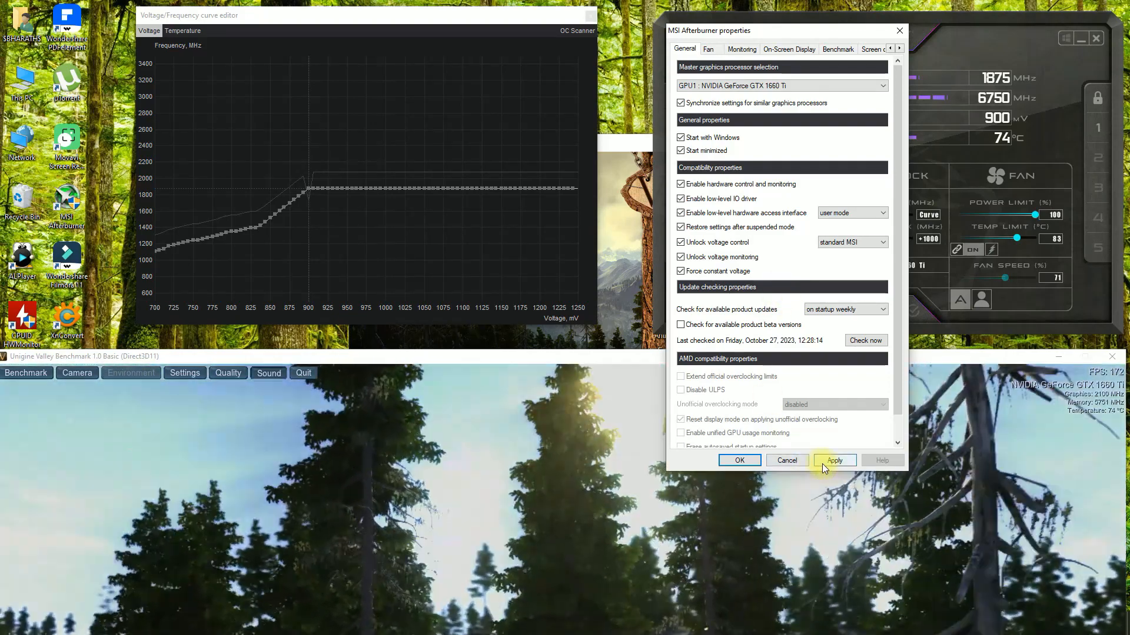